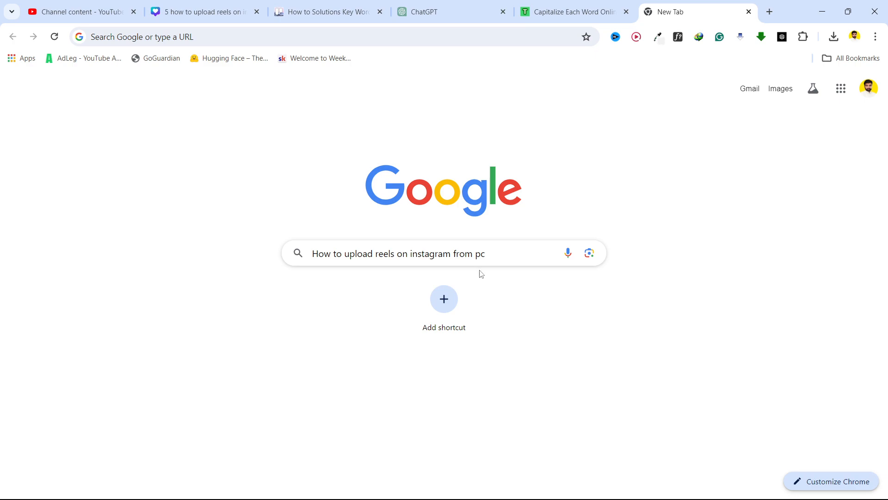
Search Google for 'instagram' to bring up the Instagram results.
{"action": "left_click", "coordinate": [772, 12]}
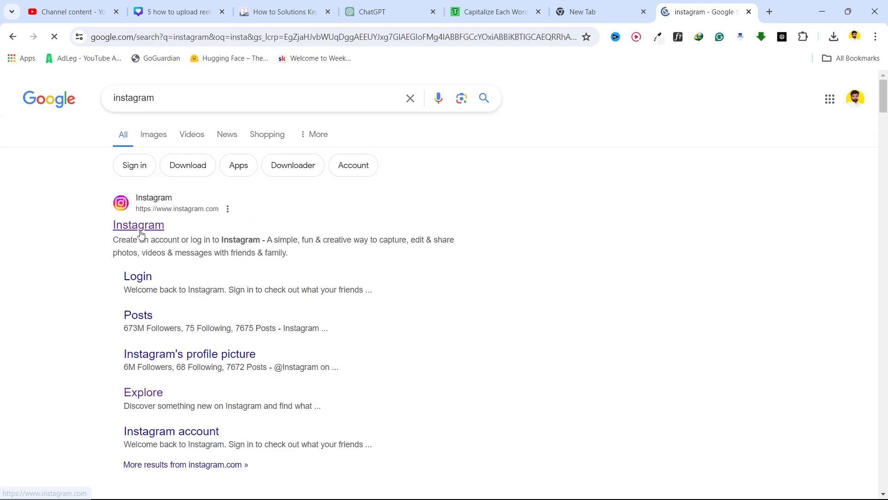
Open the Instagram site from the results and start a new post via Create > Post.
{"action": "left_click", "coordinate": [138, 225]}
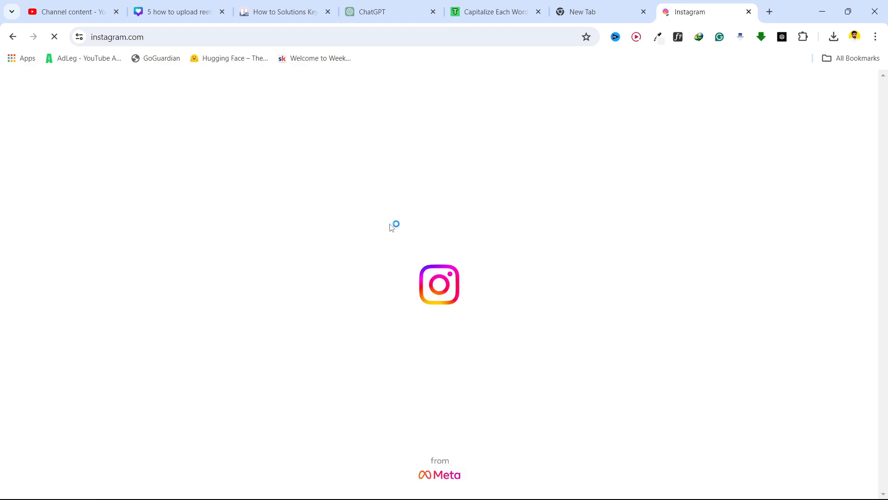
{"action": "mouse_move", "coordinate": [465, 250]}
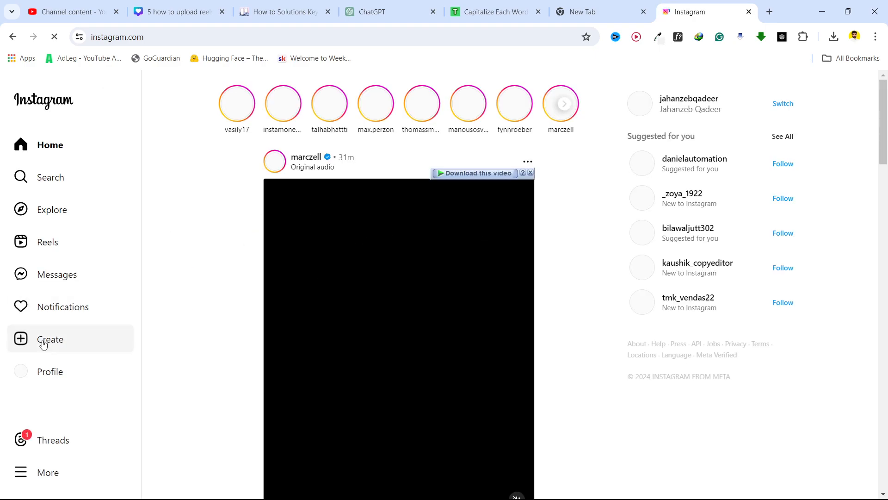
{"action": "left_click", "coordinate": [49, 339]}
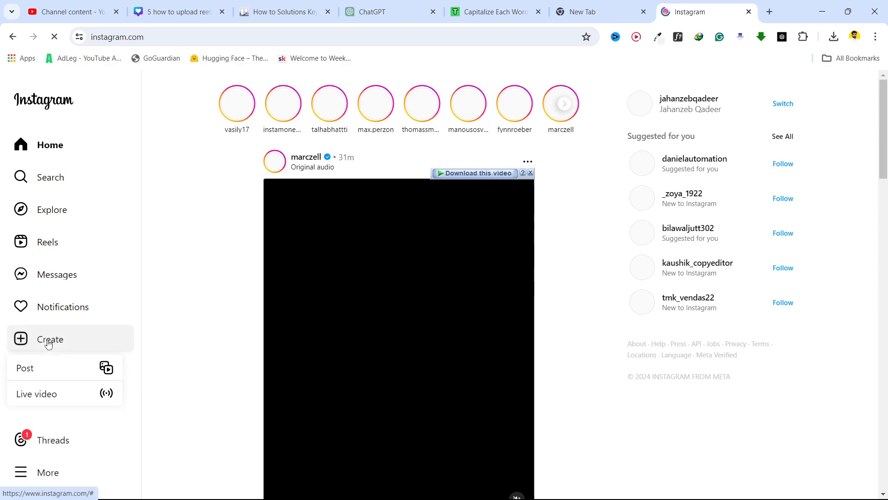
{"action": "left_click", "coordinate": [25, 368]}
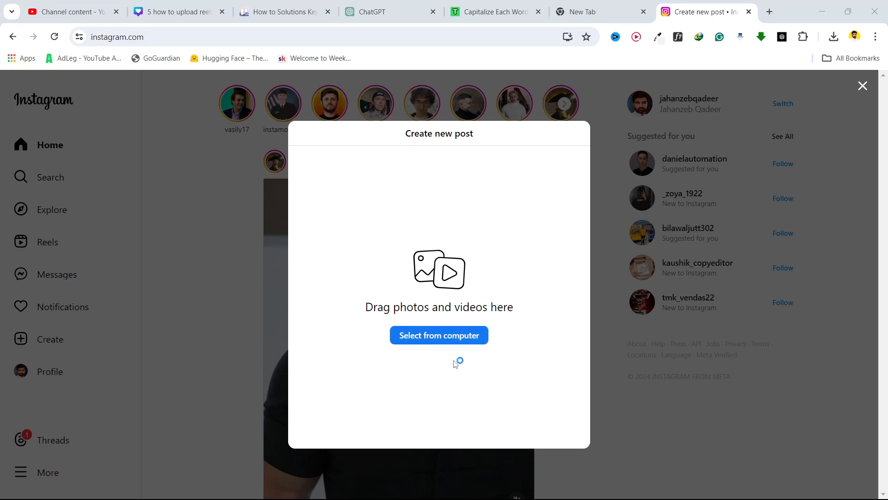
Select a video file from the computer for the new post.
{"action": "left_click", "coordinate": [439, 335]}
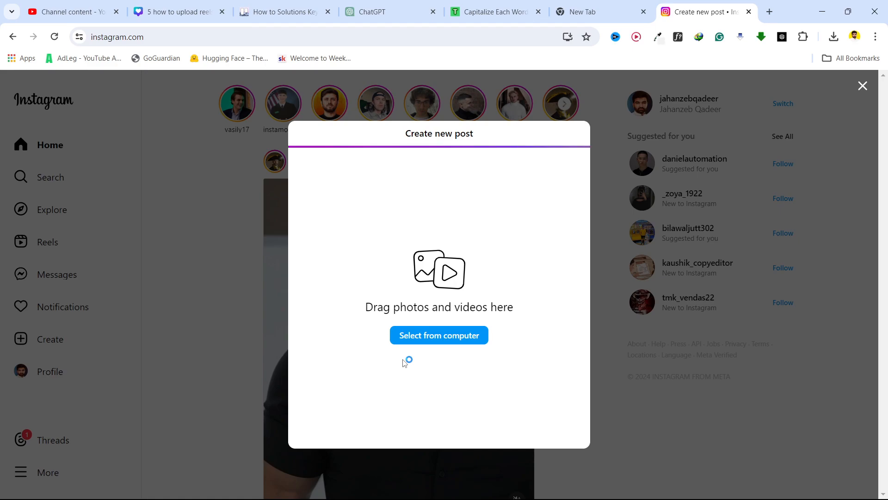
{"action": "left_click", "coordinate": [439, 335]}
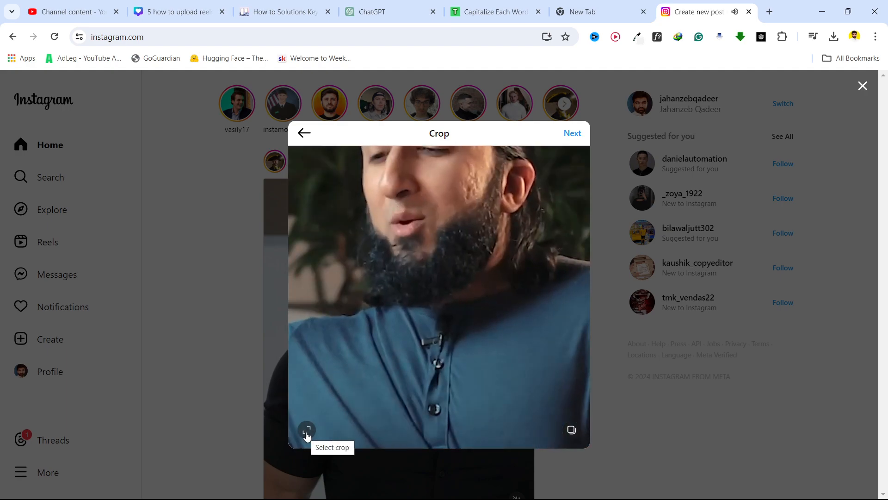
Crop the video to a 9:16 portrait frame and continue to editing.
{"action": "left_click", "coordinate": [306, 431]}
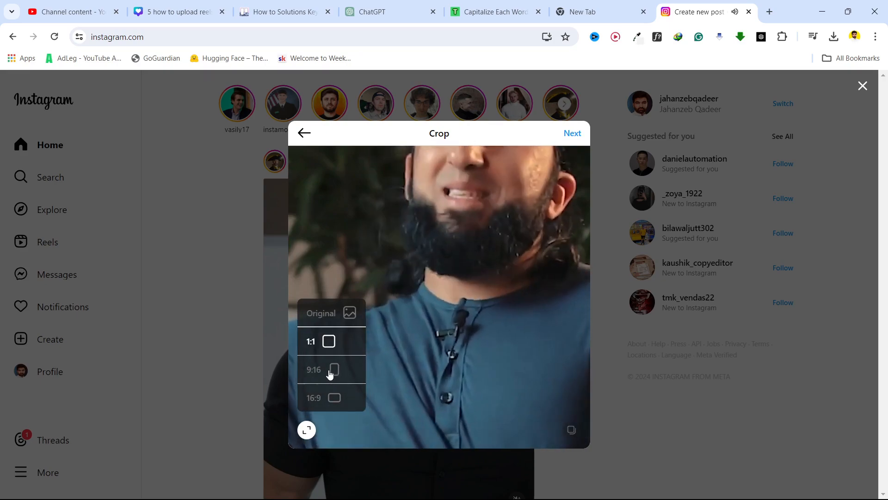
{"action": "left_click", "coordinate": [328, 369]}
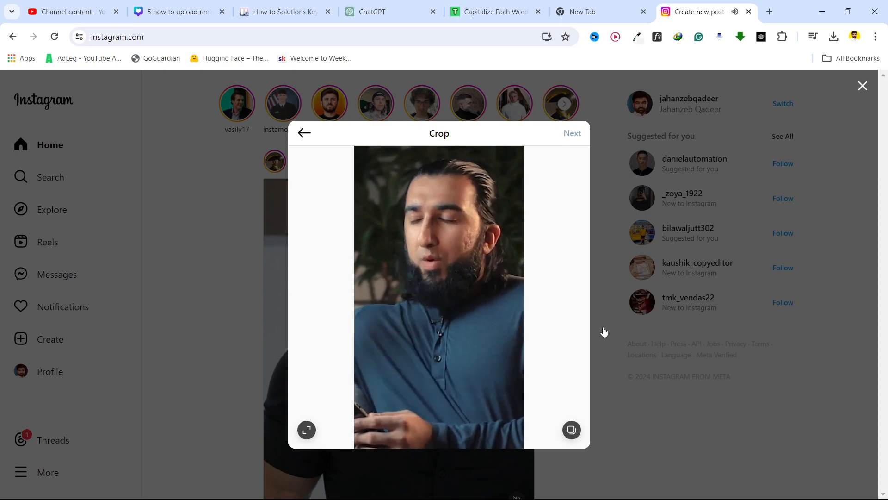
{"action": "left_click", "coordinate": [572, 133]}
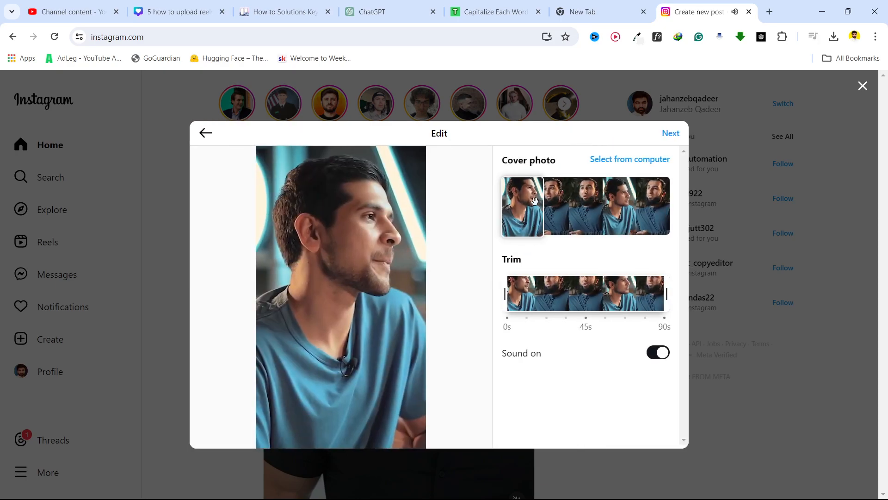
Pick a different cover frame for the reel and continue to captioning.
{"action": "left_click", "coordinate": [629, 216]}
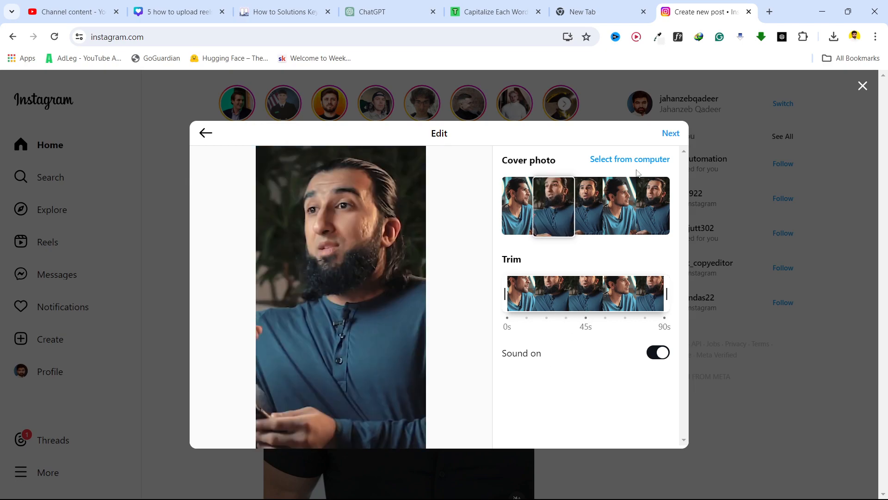
{"action": "left_click", "coordinate": [670, 133]}
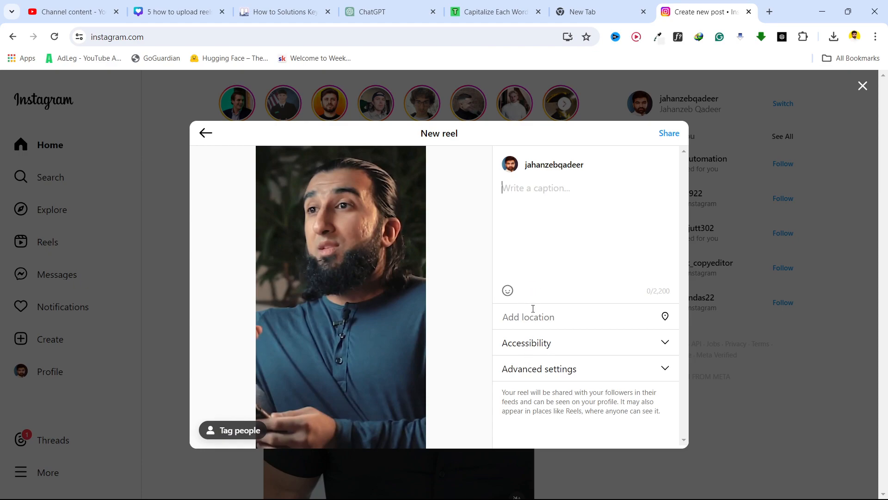
Caption the reel 'A good video' and share it.
{"action": "type", "text": "A"}
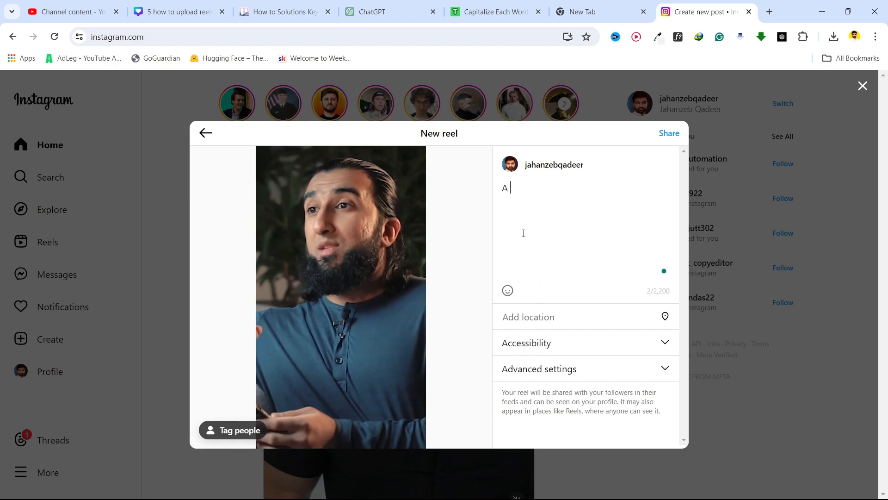
{"action": "type", "text": "gi"}
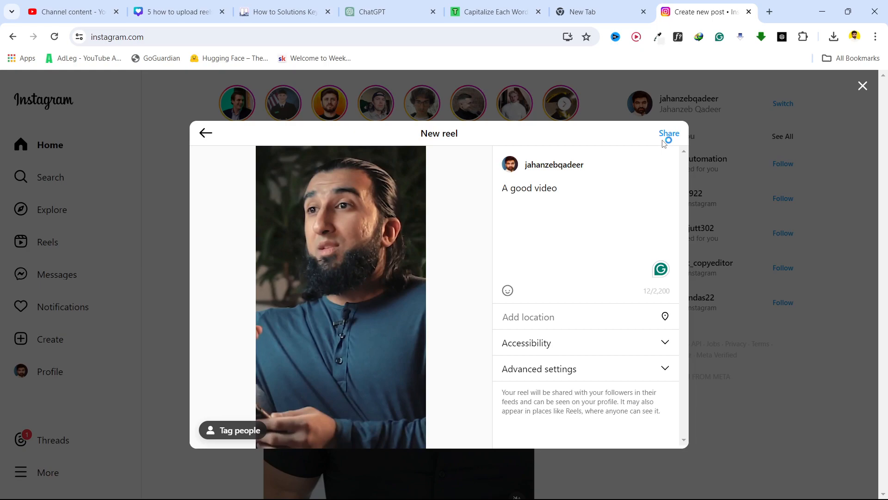
{"action": "left_click", "coordinate": [669, 133]}
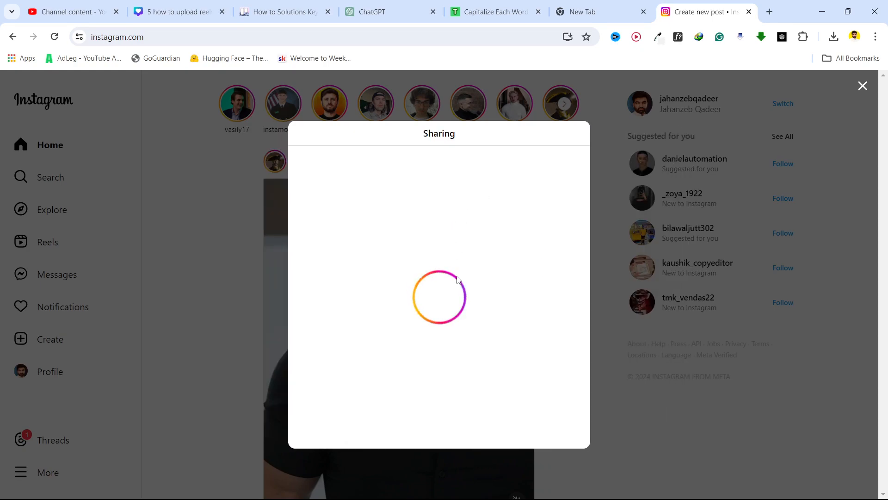
{"action": "mouse_move", "coordinate": [497, 175]}
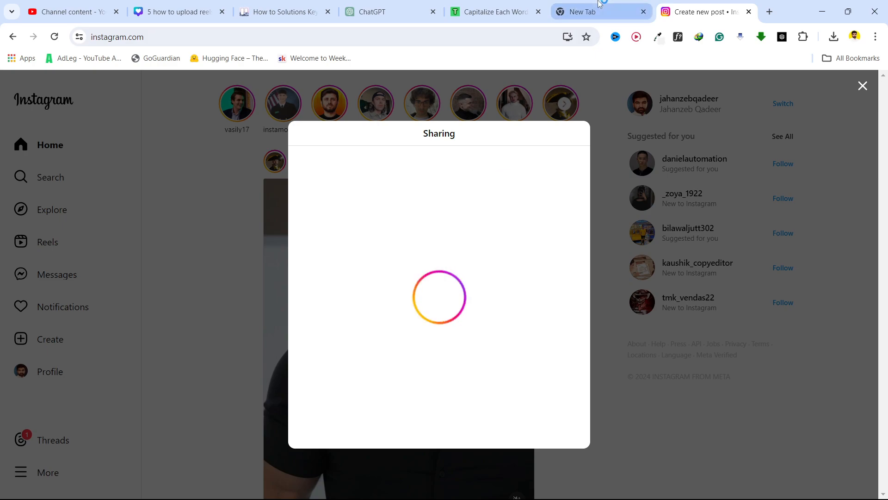
Switch to the Google New Tab while the reel is still sharing.
{"action": "left_click", "coordinate": [591, 11]}
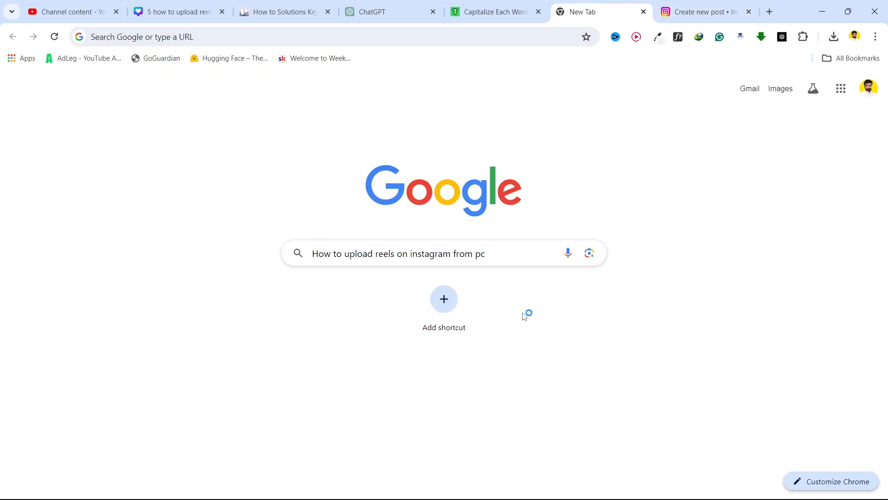